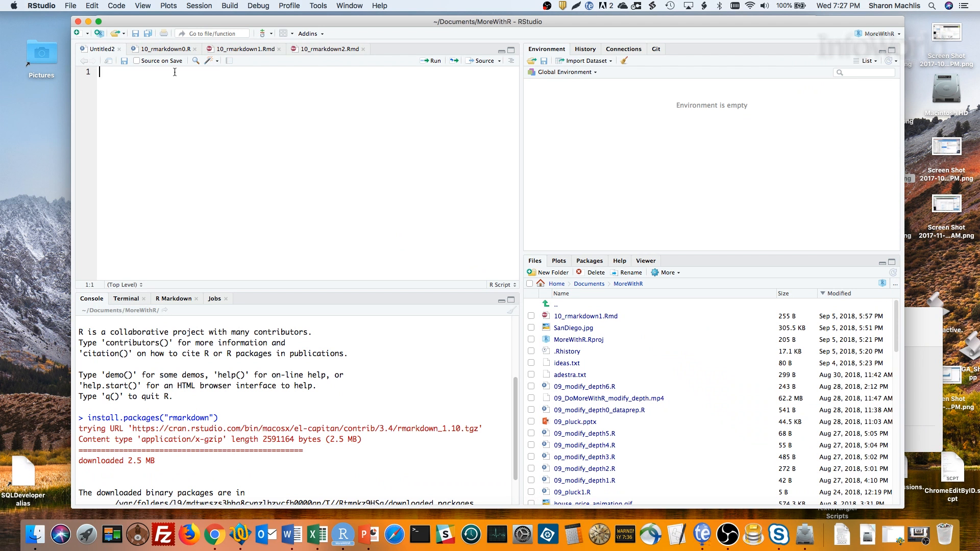
mouse_move(70, 6)
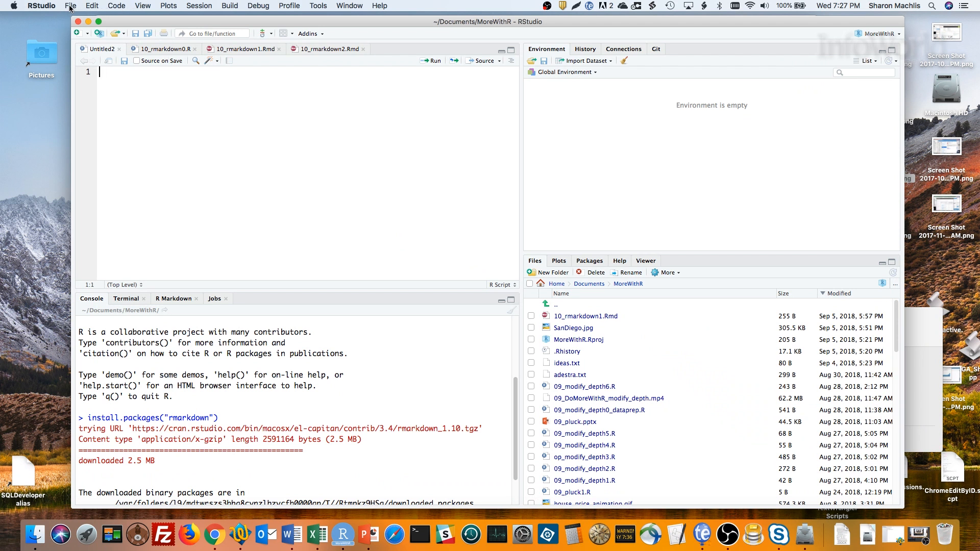
Step: Open the File menu to reach the New File submenu
click(70, 6)
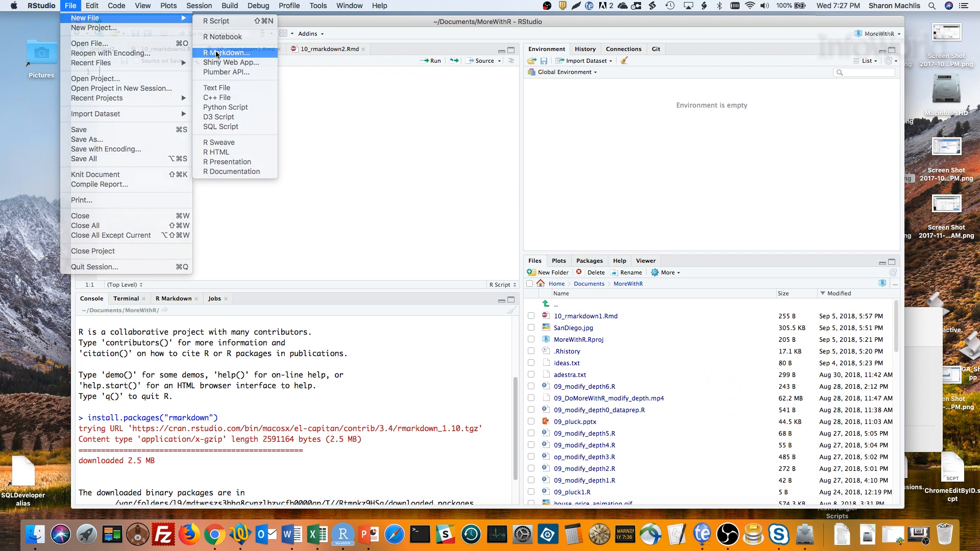
Step: Create a new R Markdown document titled 'Test' with HTML output
click(225, 53)
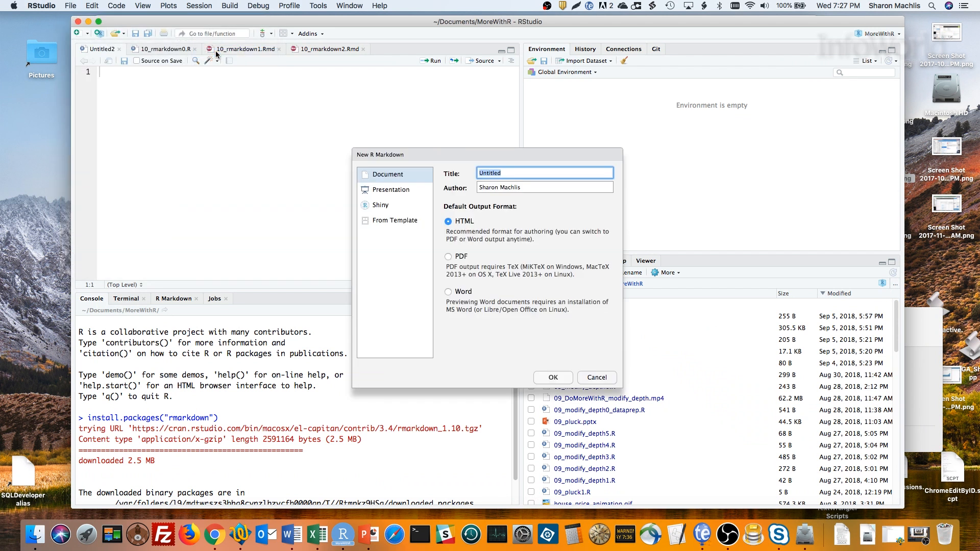
mouse_move(222, 65)
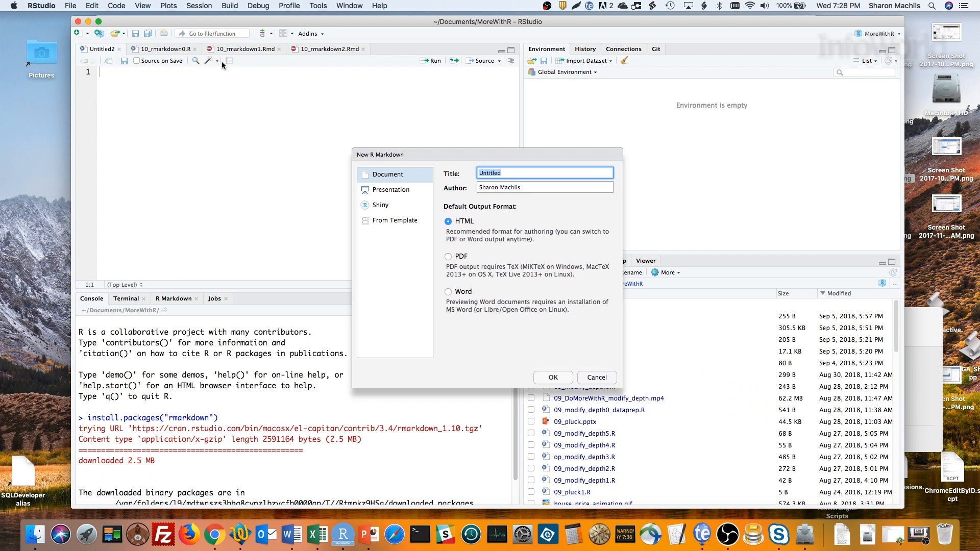
mouse_move(425, 244)
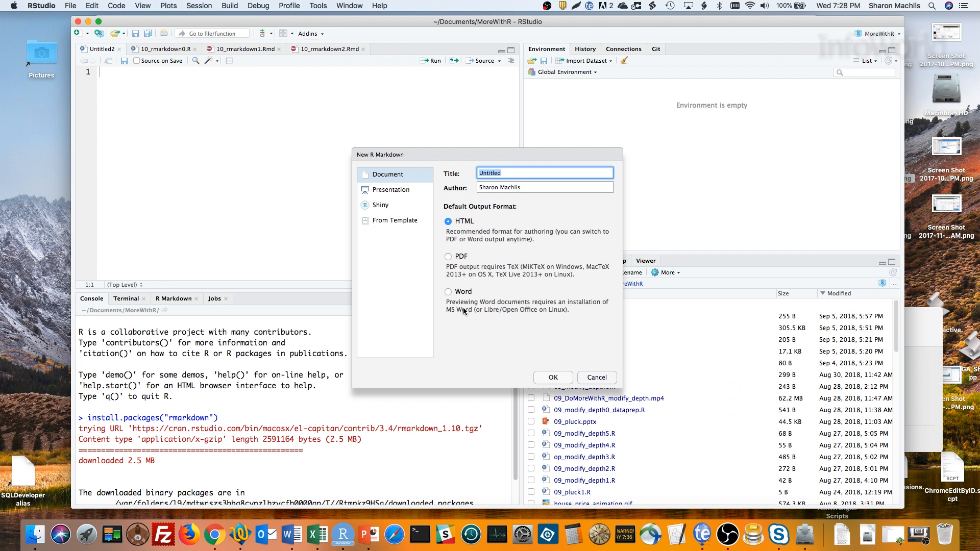
mouse_move(377, 198)
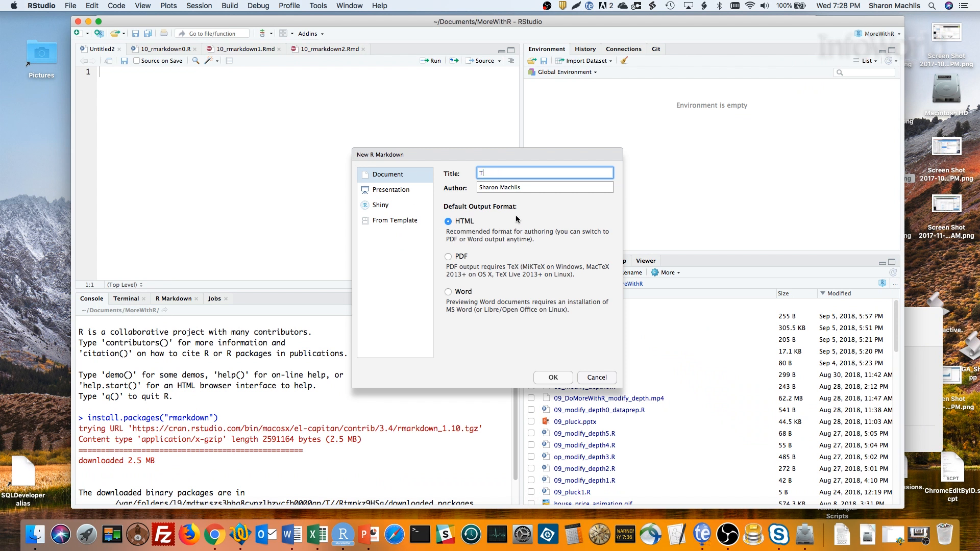
text(Test)
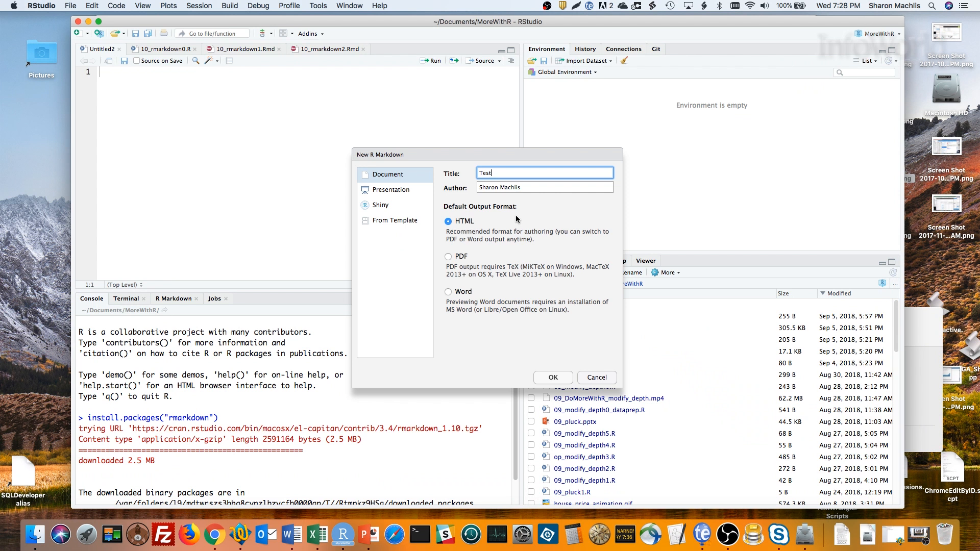
click(553, 377)
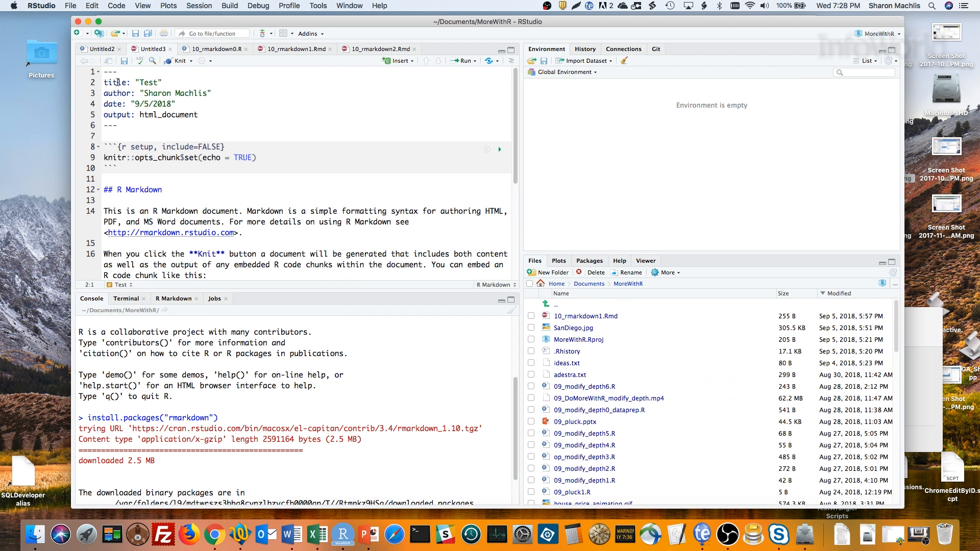
mouse_move(264, 128)
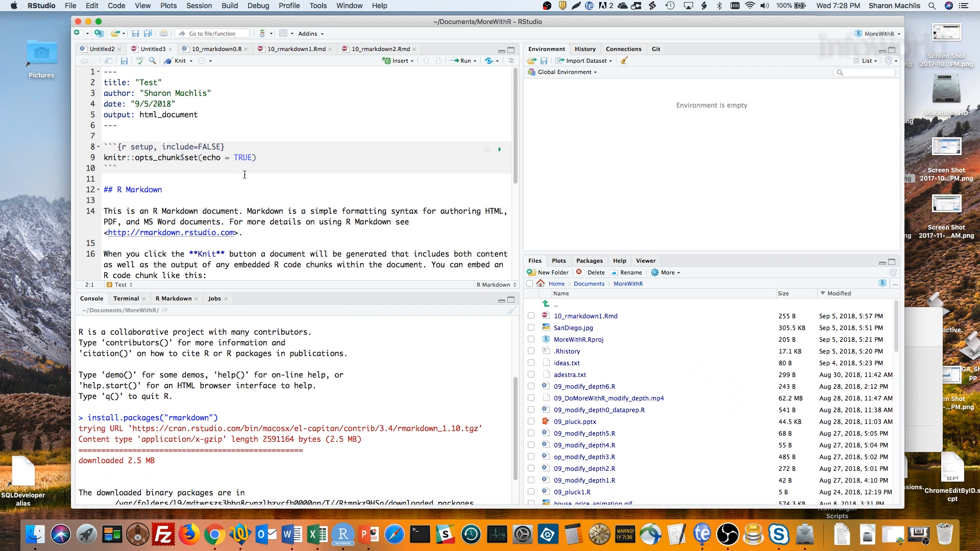
mouse_move(308, 164)
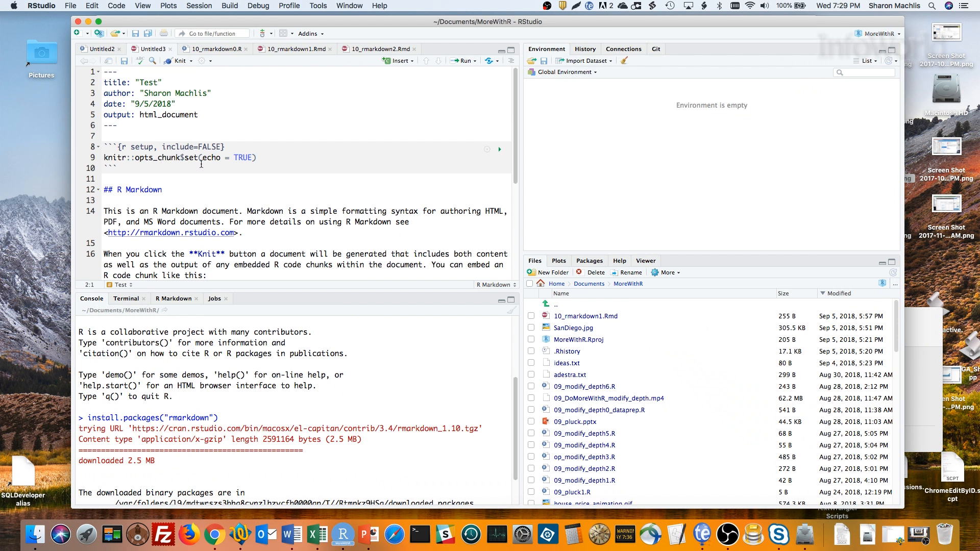
mouse_move(223, 170)
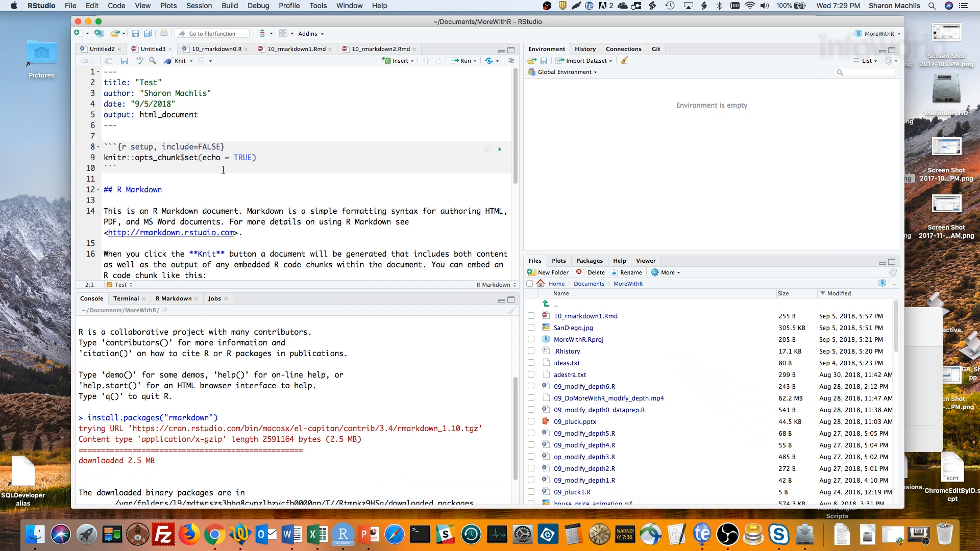
mouse_move(86, 197)
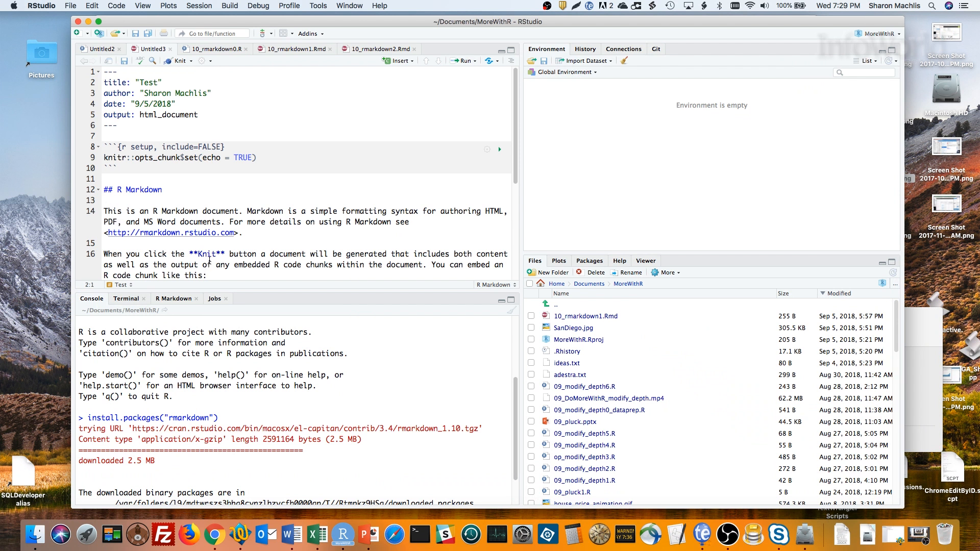
scroll(down, 3)
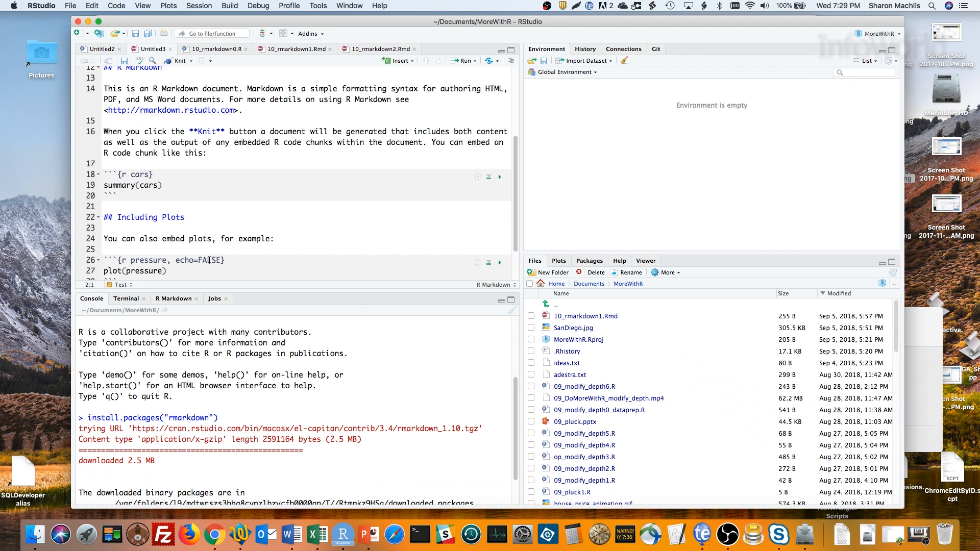
scroll(down, 3)
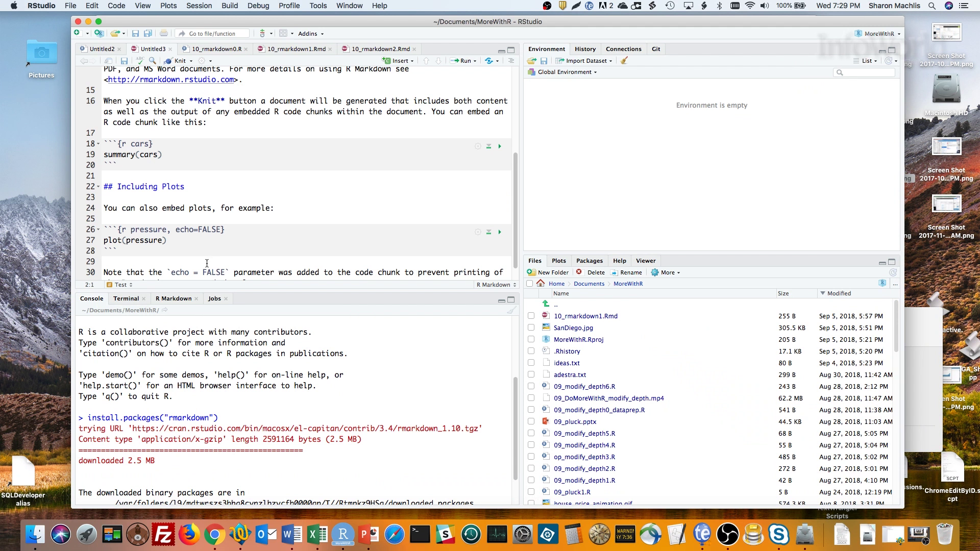
mouse_move(197, 239)
text(test.Rmd)
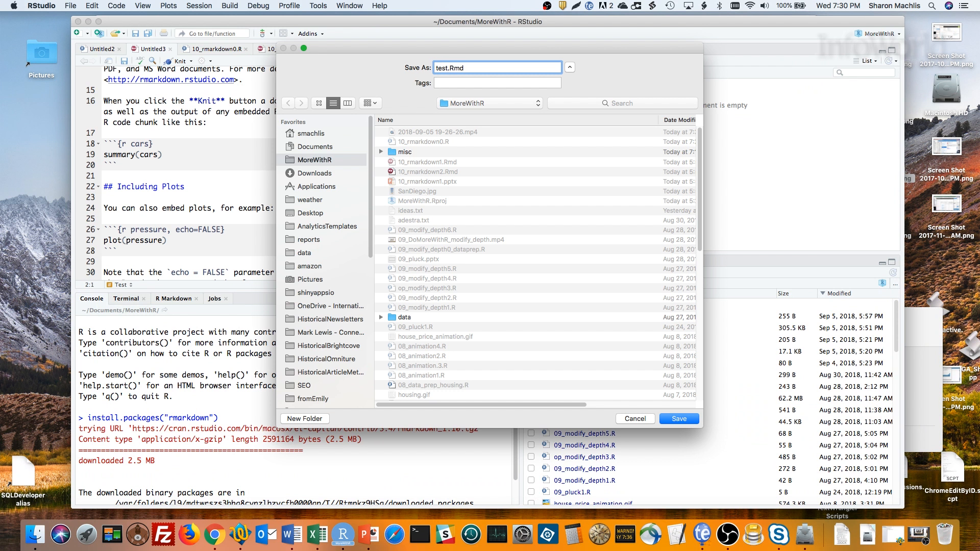
Step: Save as test.Rmd, knit to HTML, and view the Test page in a new window
click(678, 419)
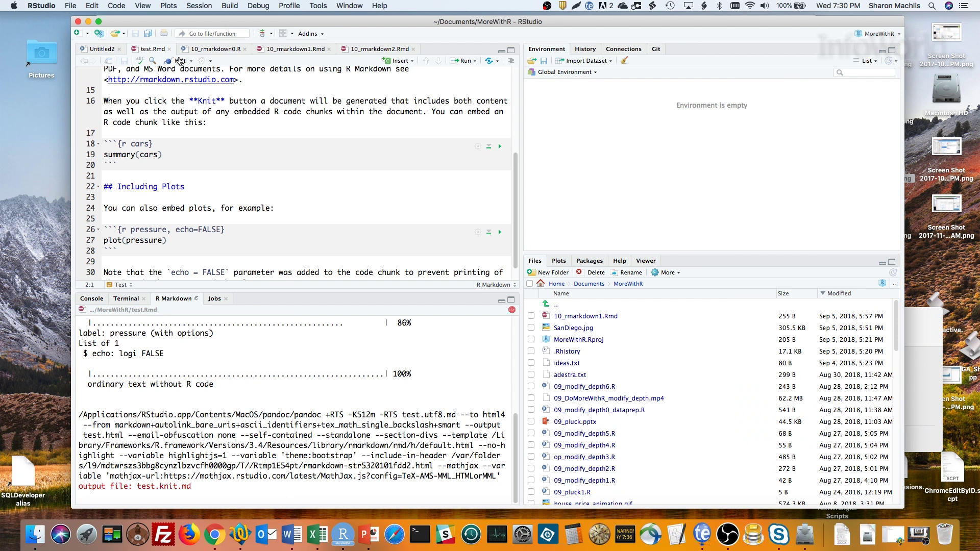
click(178, 61)
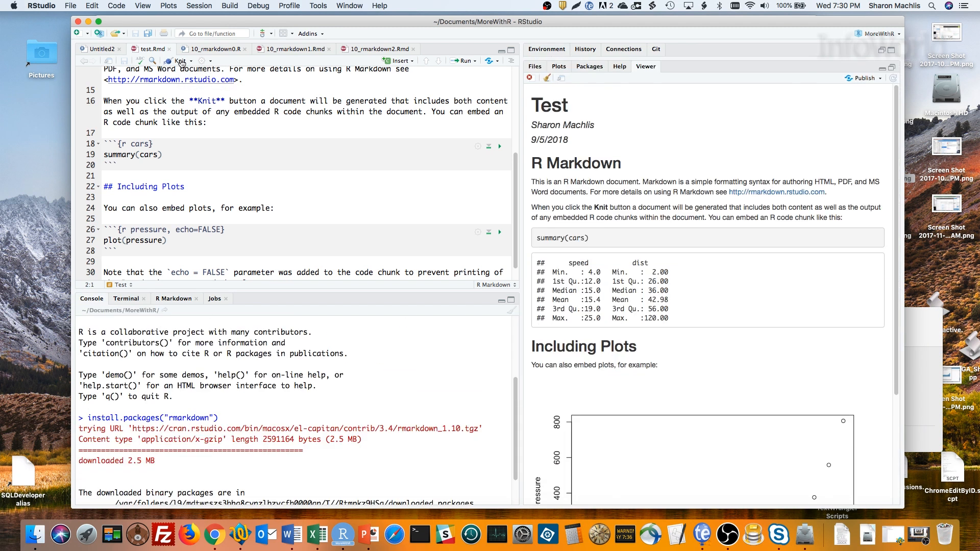
mouse_move(588, 87)
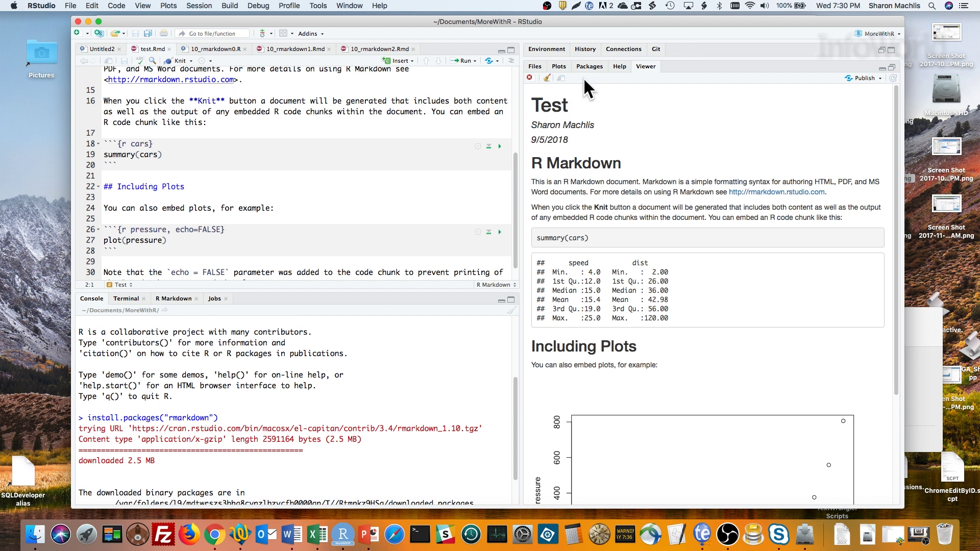
mouse_move(560, 78)
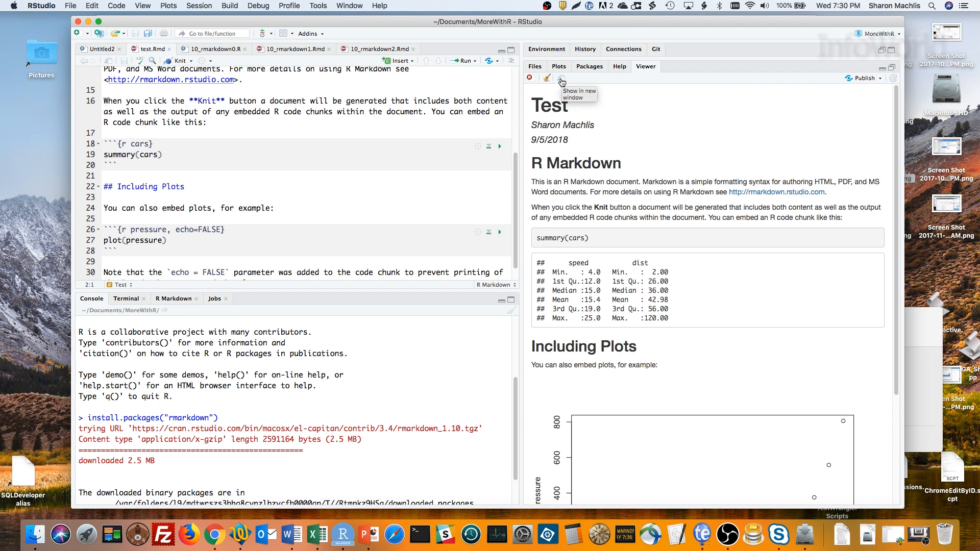
click(562, 82)
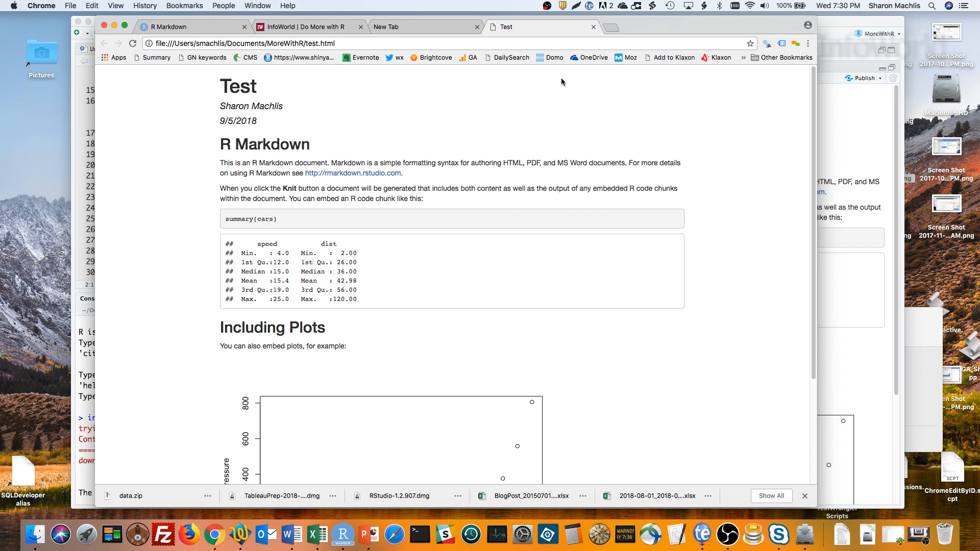
mouse_move(558, 81)
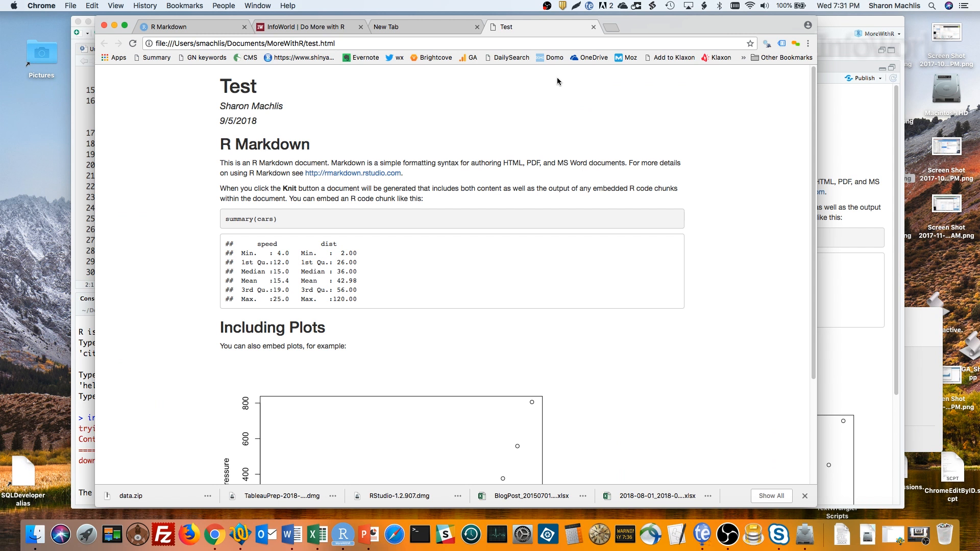
mouse_move(454, 235)
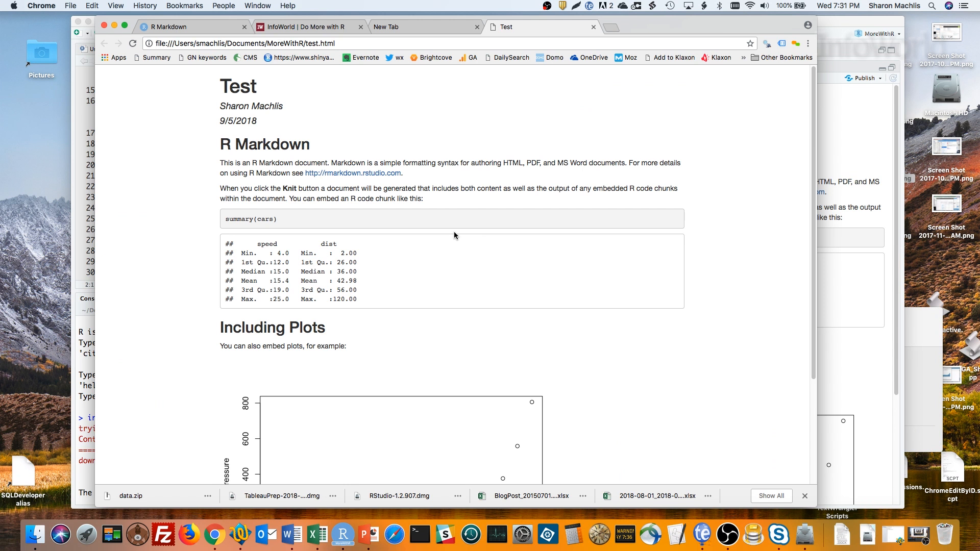
mouse_move(458, 230)
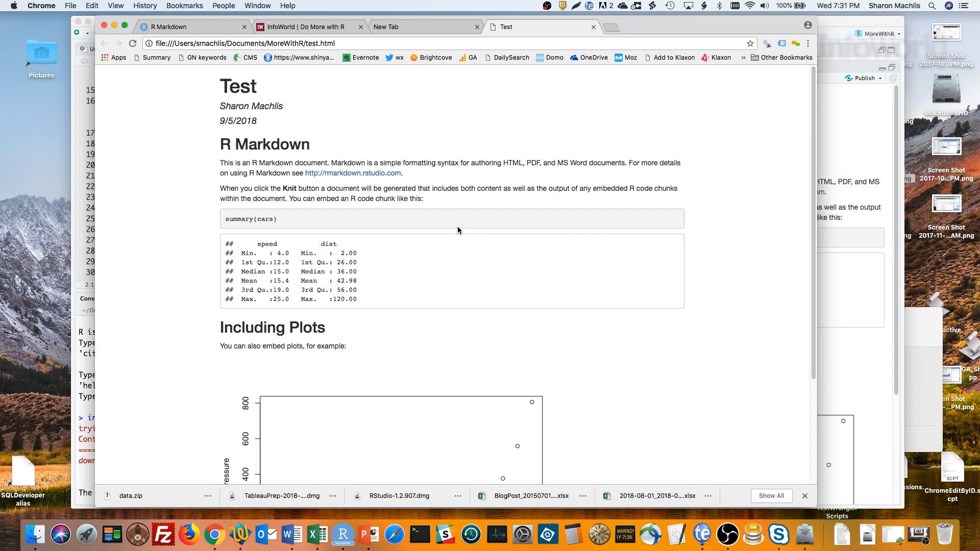
scroll(down, 3)
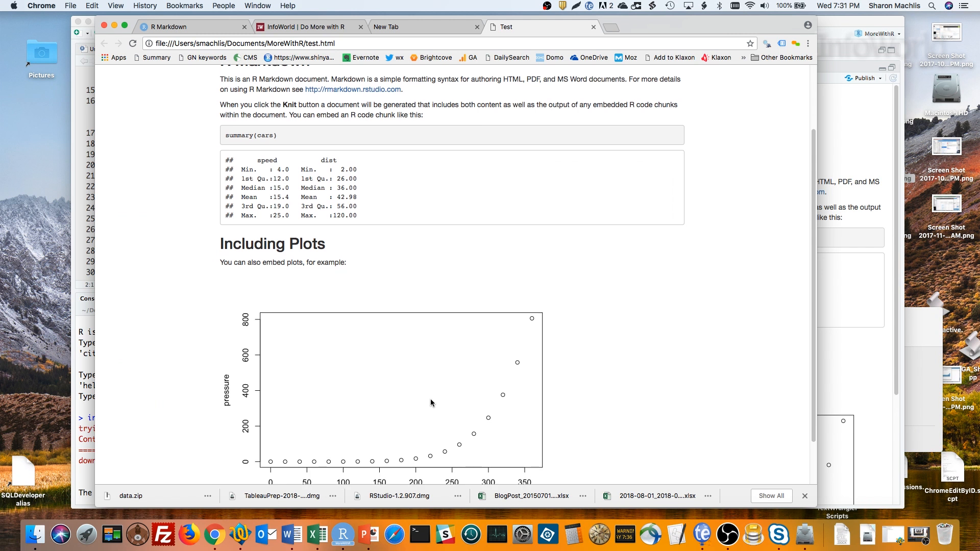
mouse_move(342, 532)
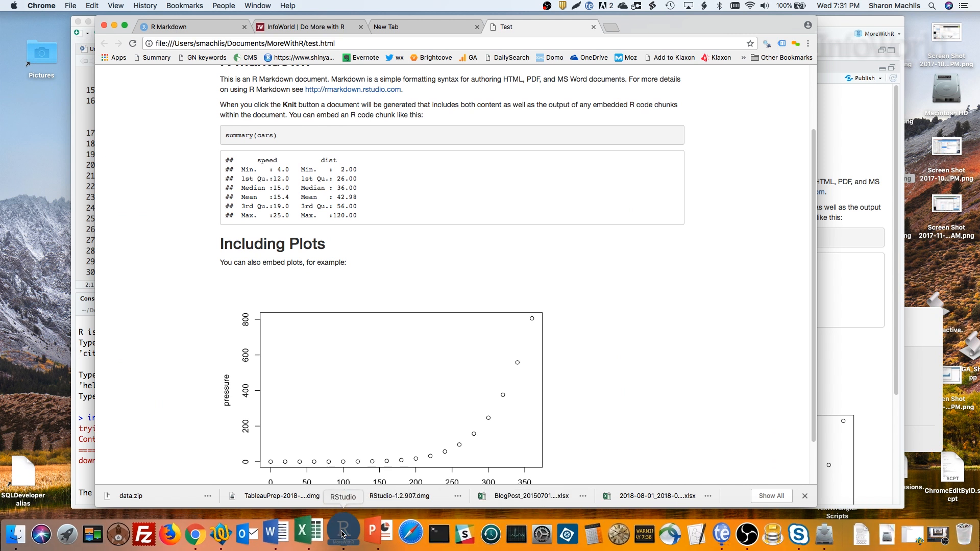
Step: Back in RStudio, run the cars summary chunk inline and scroll to the pressure chunk
click(342, 534)
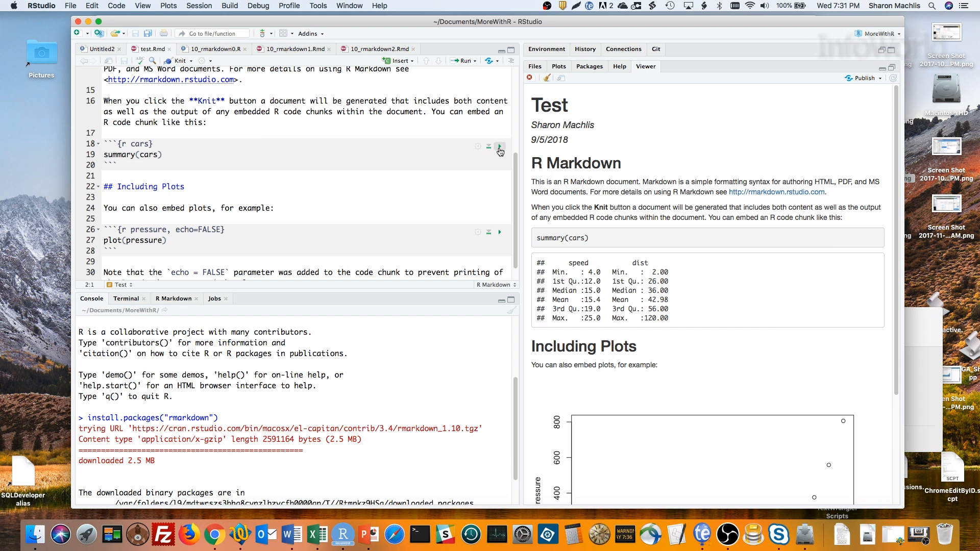
mouse_move(499, 146)
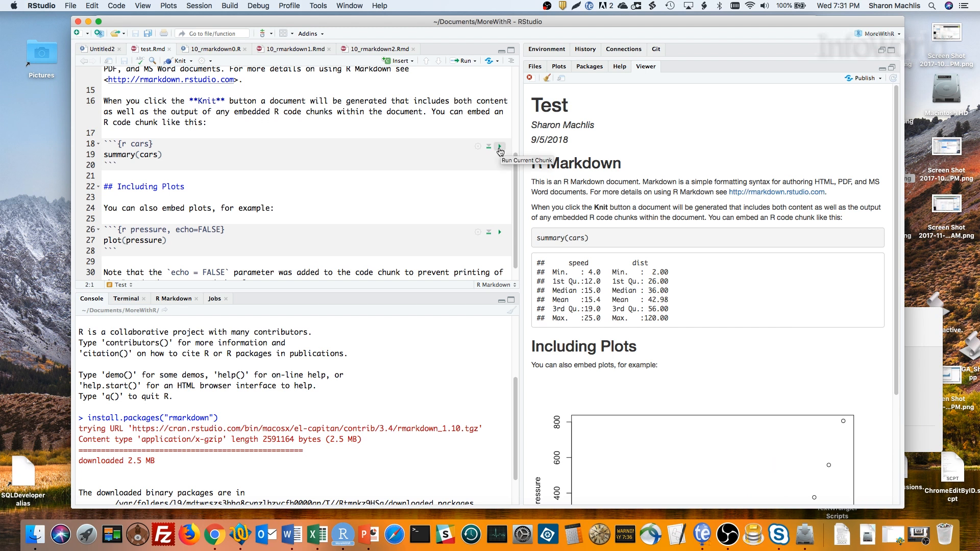
click(499, 147)
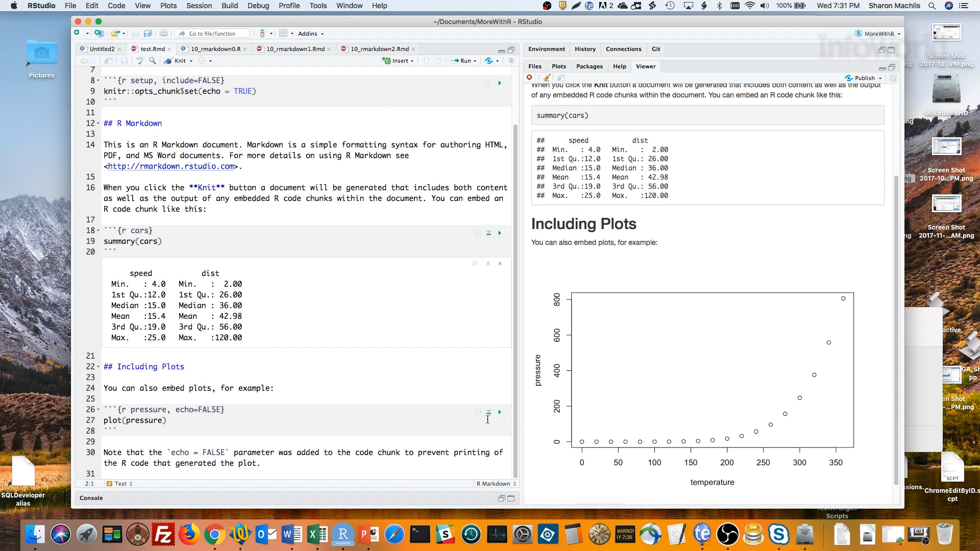
scroll(down, 3)
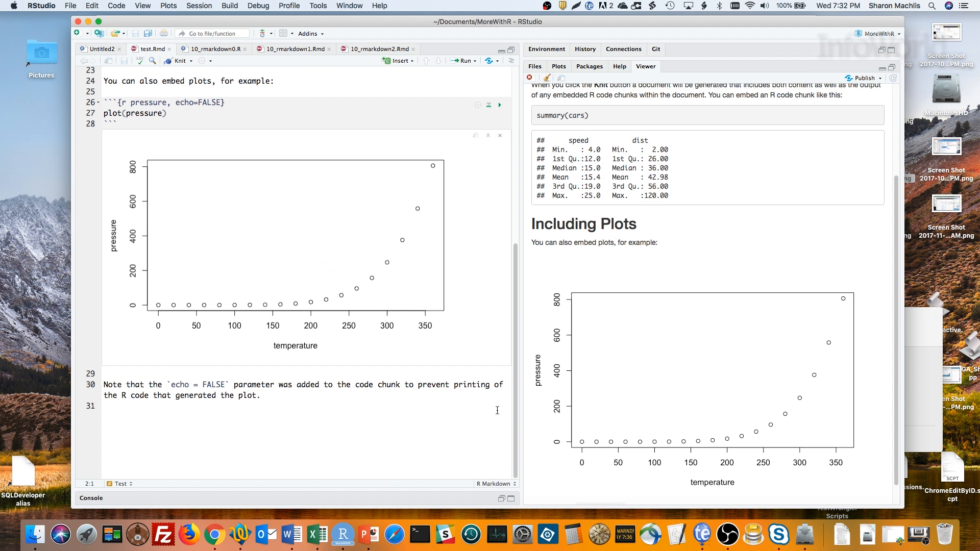
mouse_move(296, 203)
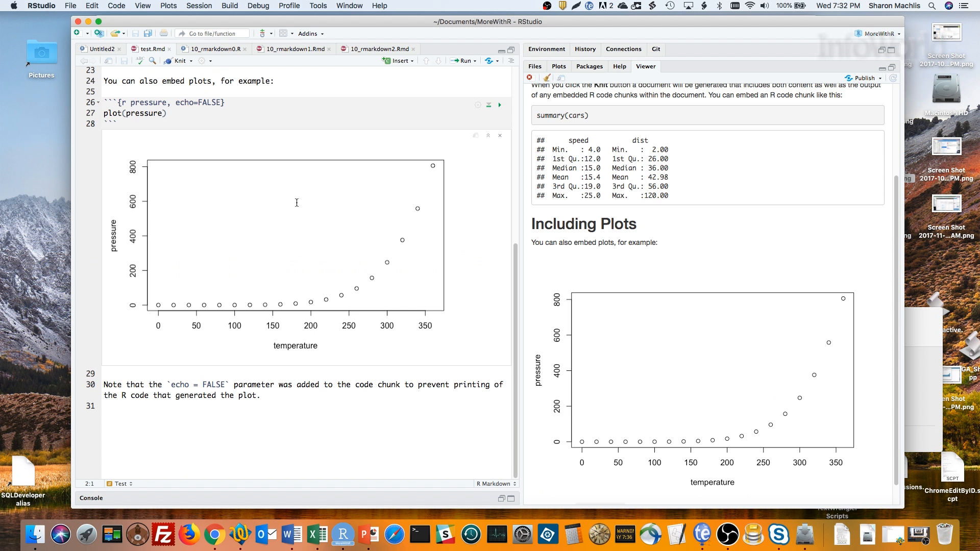
Step: Create a new R Markdown presentation titled 'Test PPT' with PowerPoint output
click(70, 5)
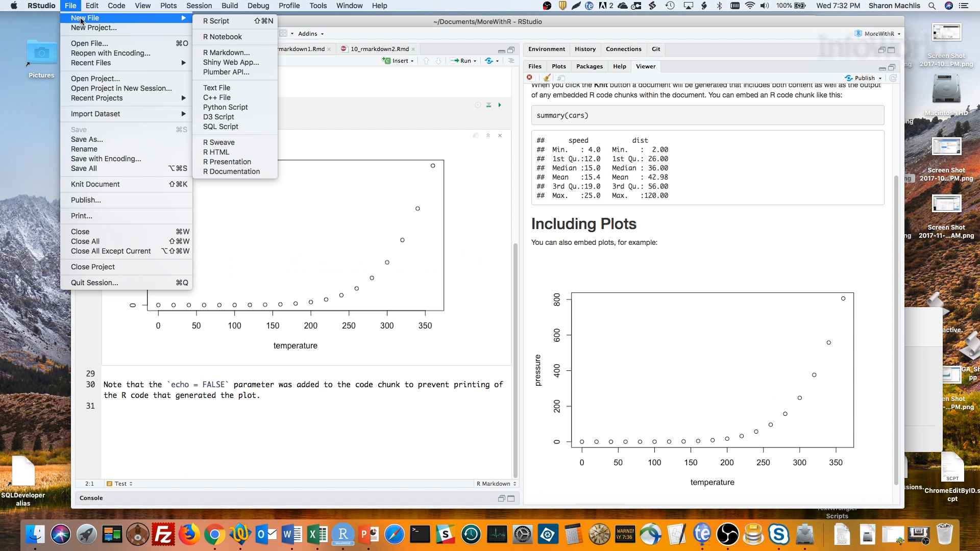
mouse_move(226, 53)
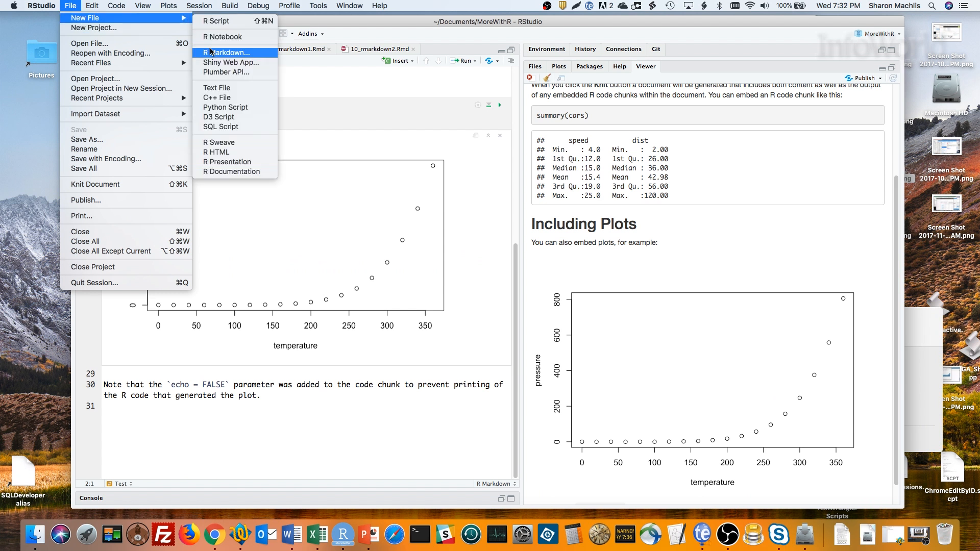
click(227, 53)
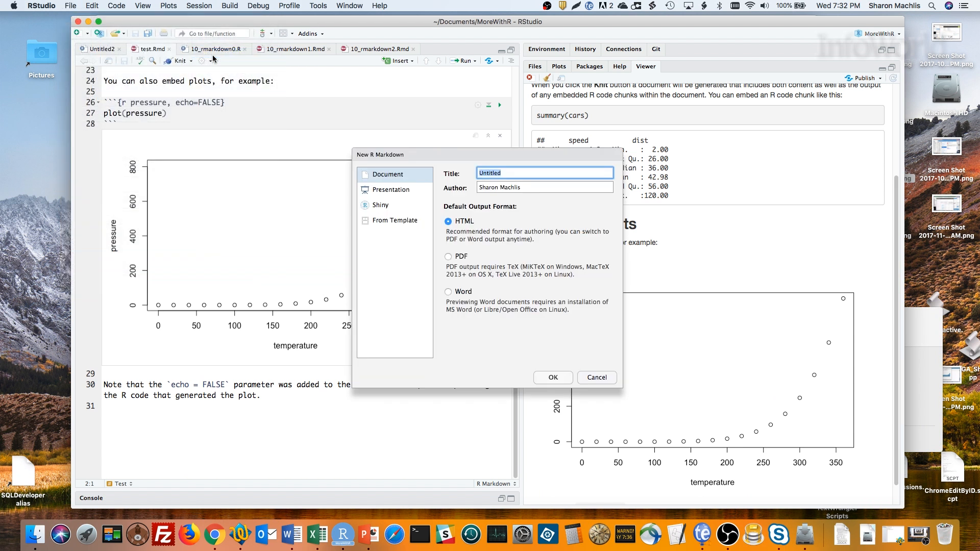
mouse_move(392, 192)
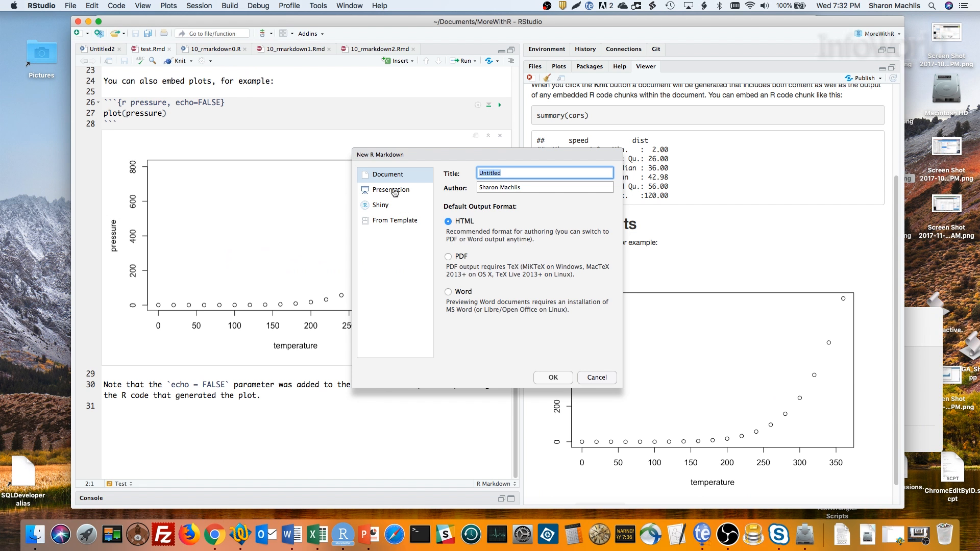
click(390, 190)
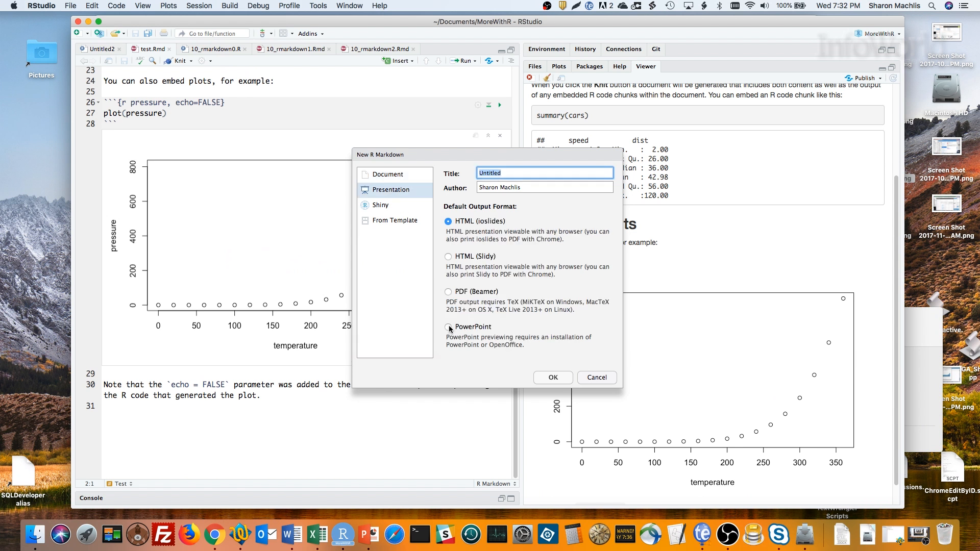
click(448, 327)
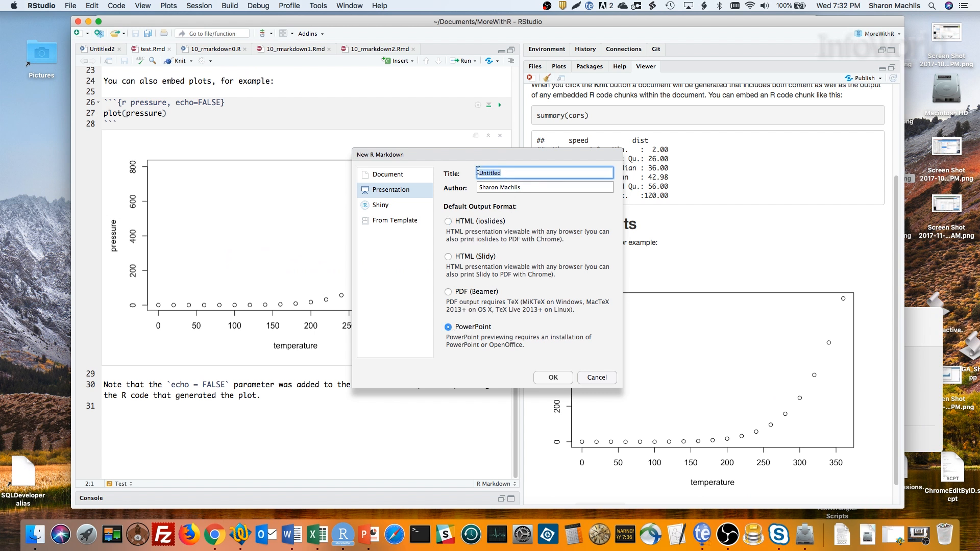
text(Test PPT)
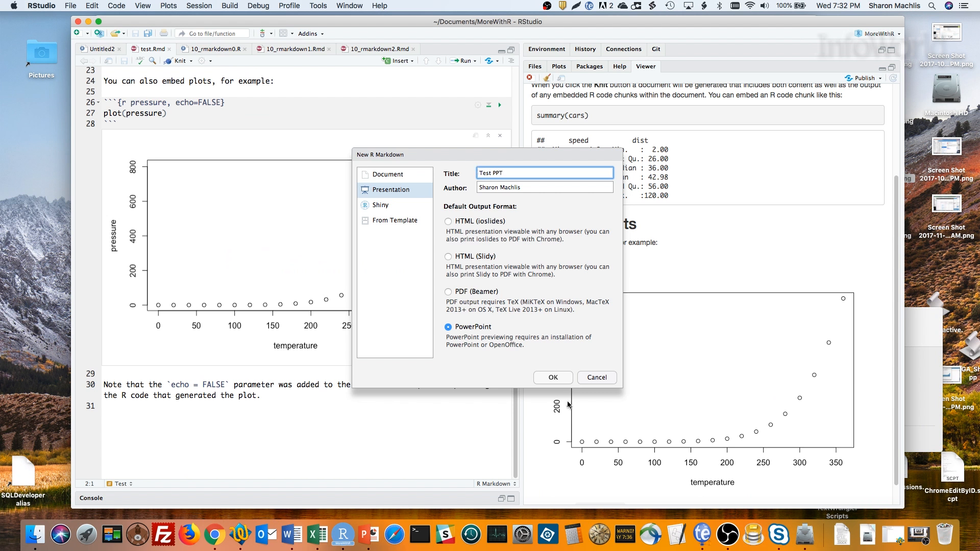
click(551, 378)
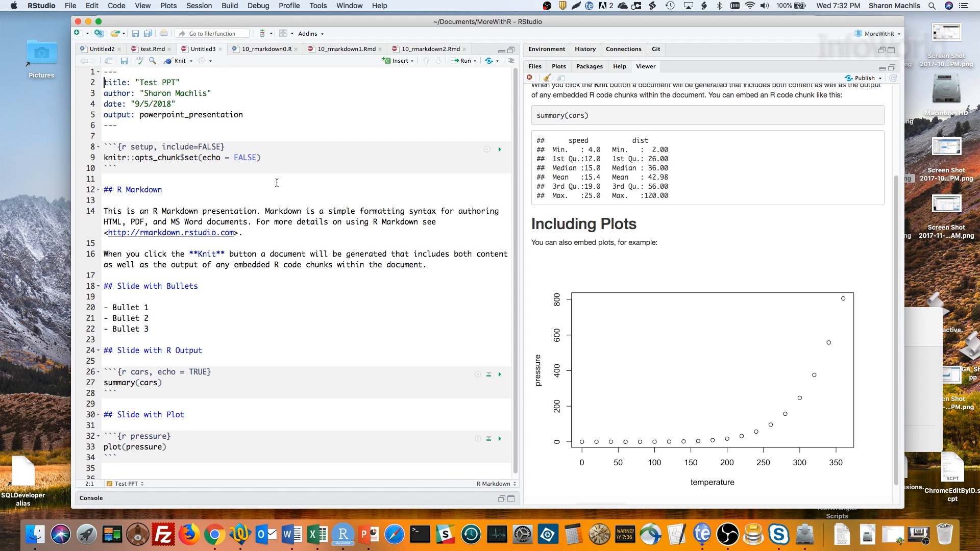
mouse_move(180, 60)
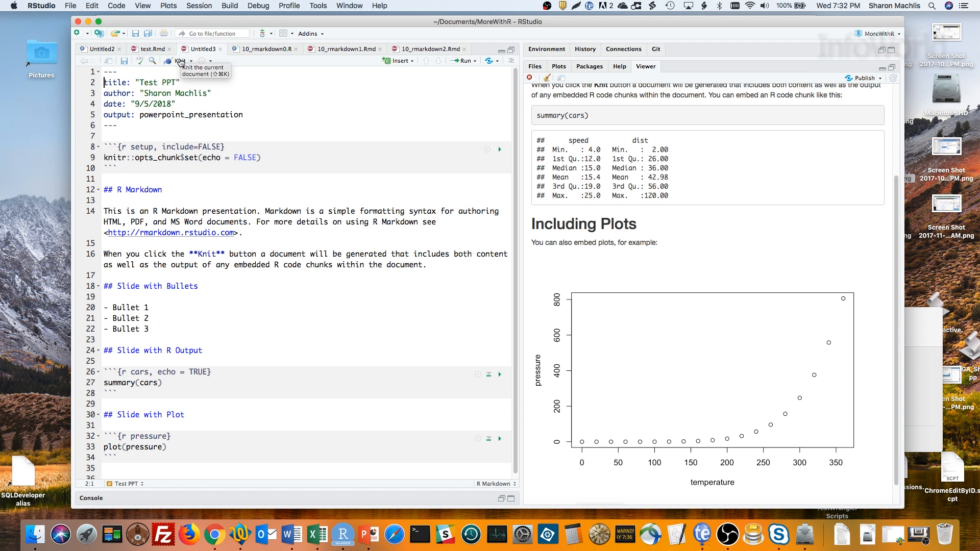
Step: Knit the presentation, saving it as TestPPT.Rmd when prompted
click(181, 61)
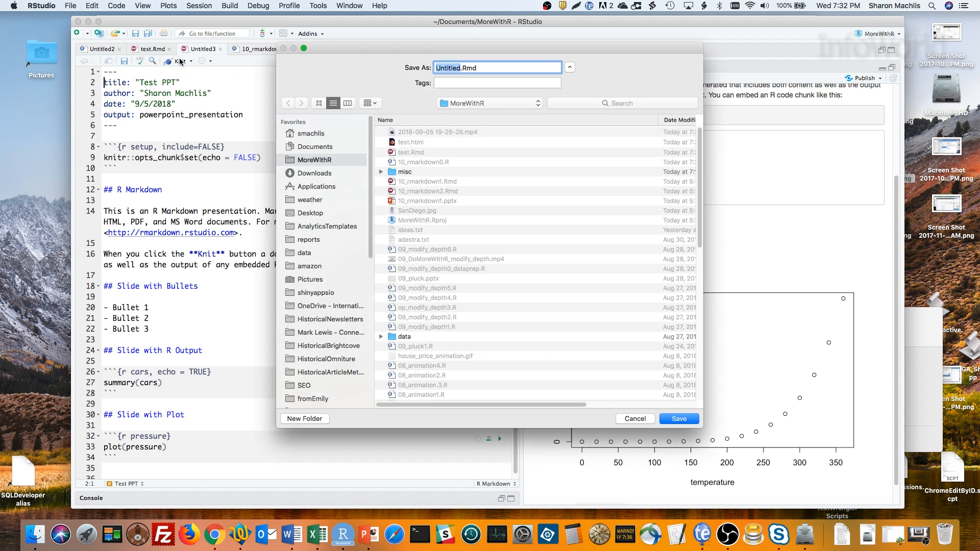
text(TestPPT.Rmd)
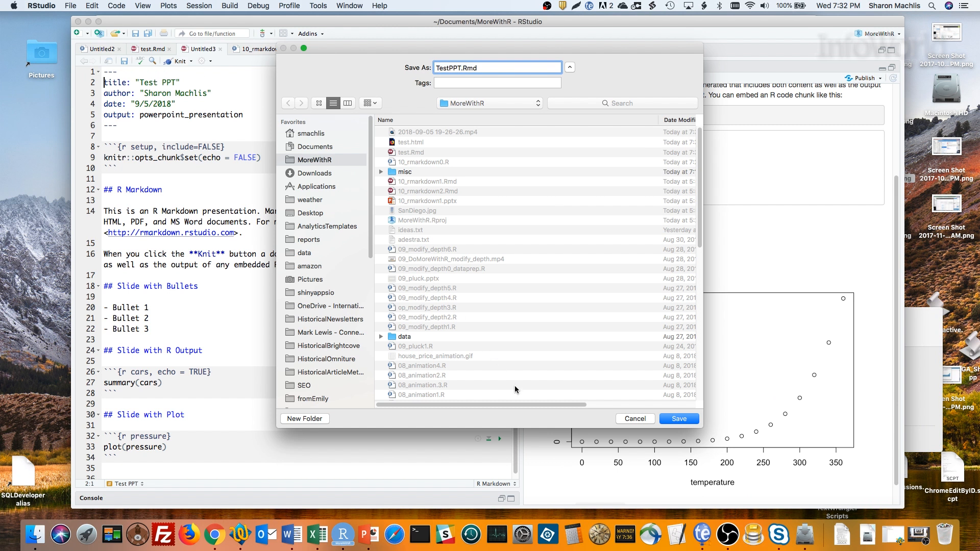
click(678, 419)
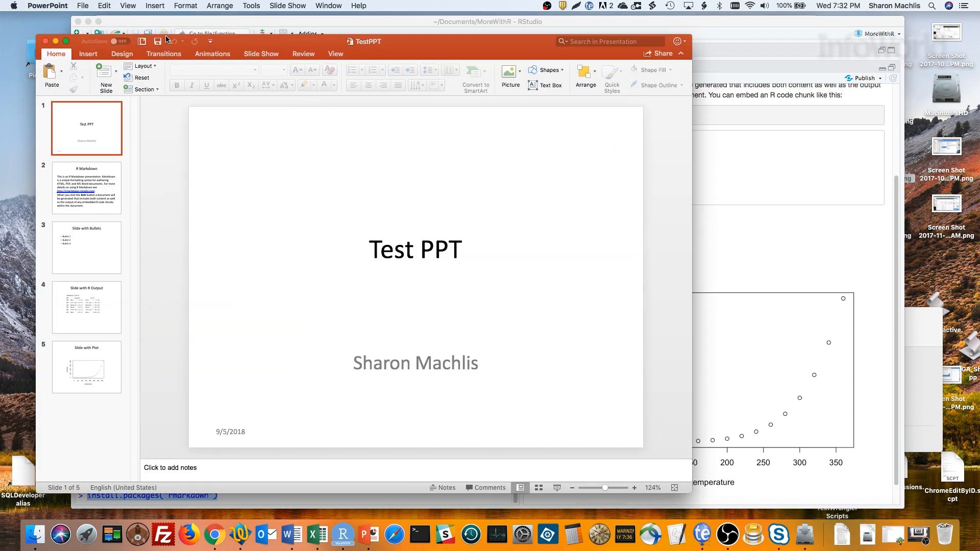
mouse_move(195, 42)
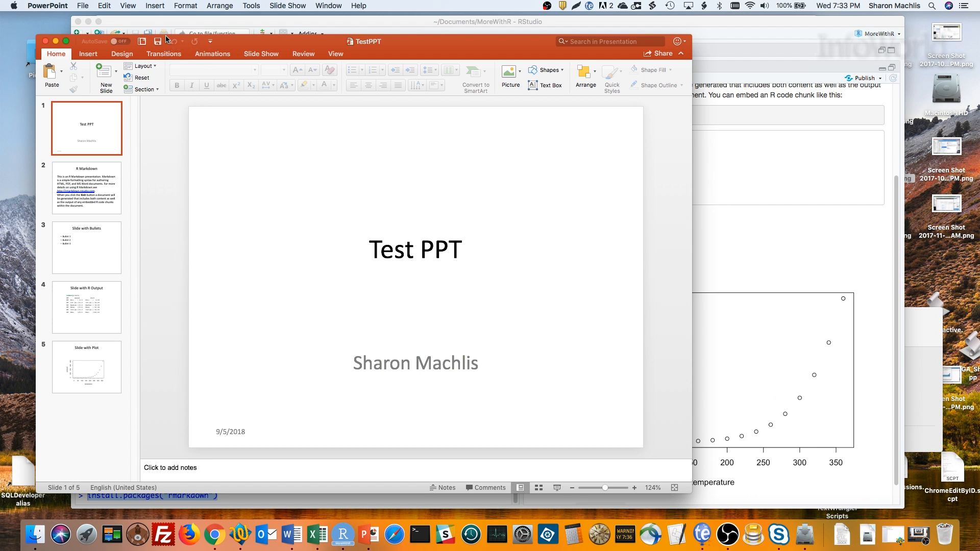
Step: After reviewing the five-slide TestPPT deck, return to RStudio from the Dock
click(343, 535)
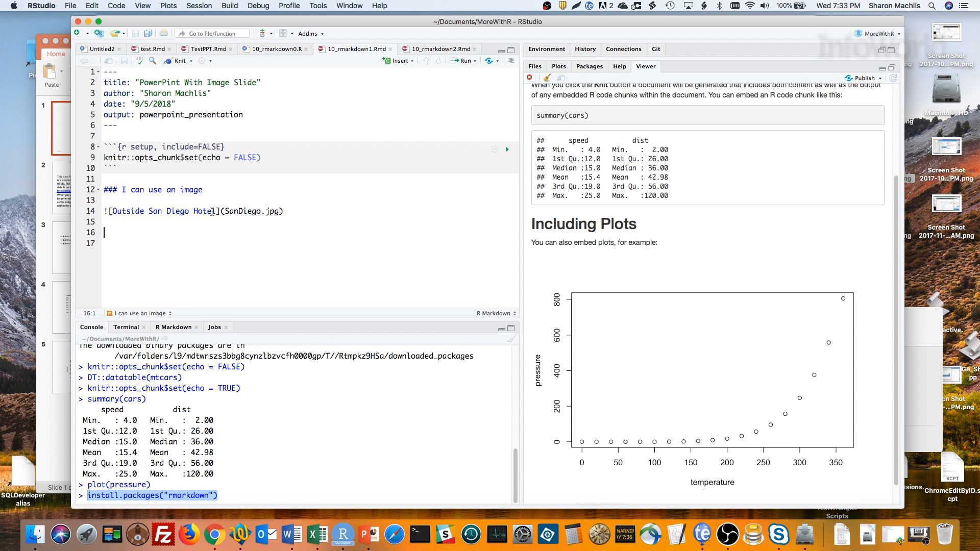
mouse_move(262, 211)
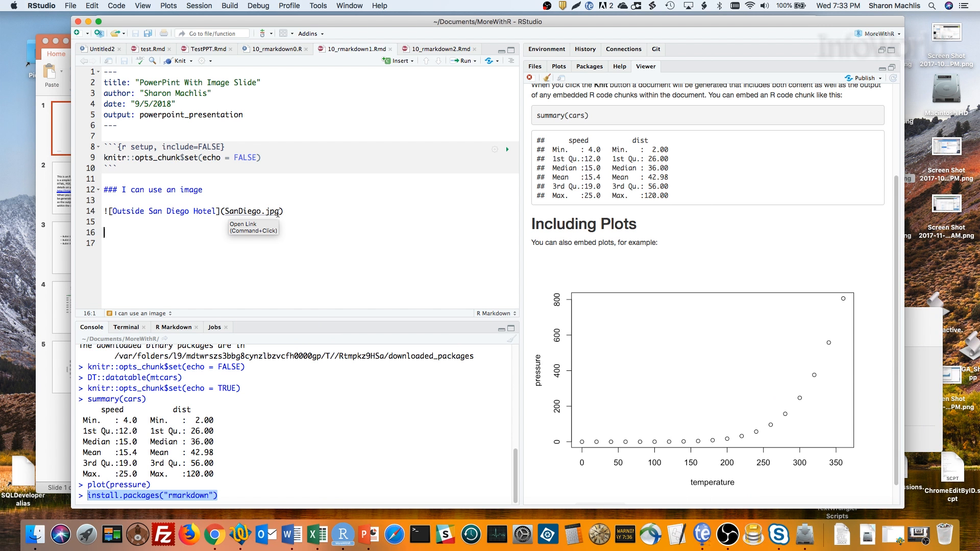
mouse_move(206, 49)
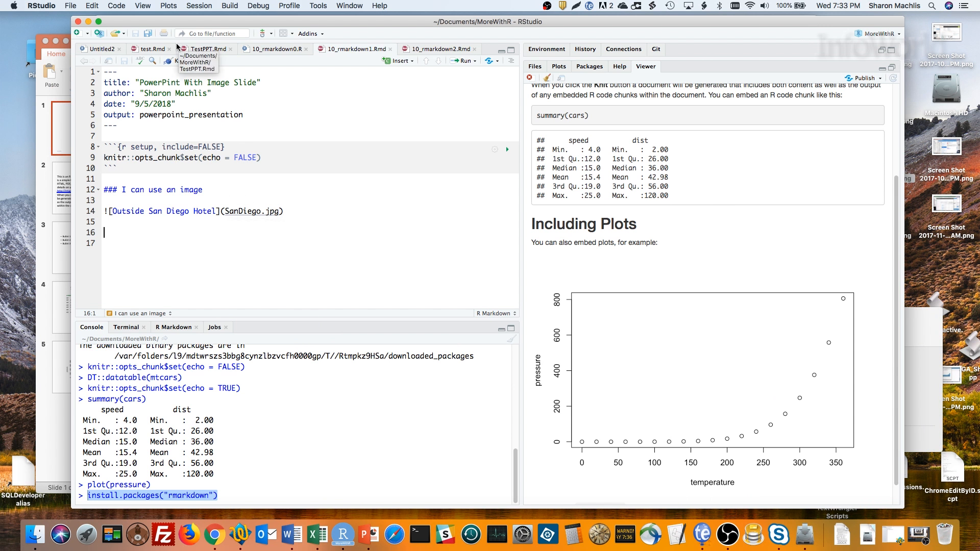
Step: Knit 10_rmarkdown1.Rmd into a PowerPoint deck with the San Diego image slide
click(179, 61)
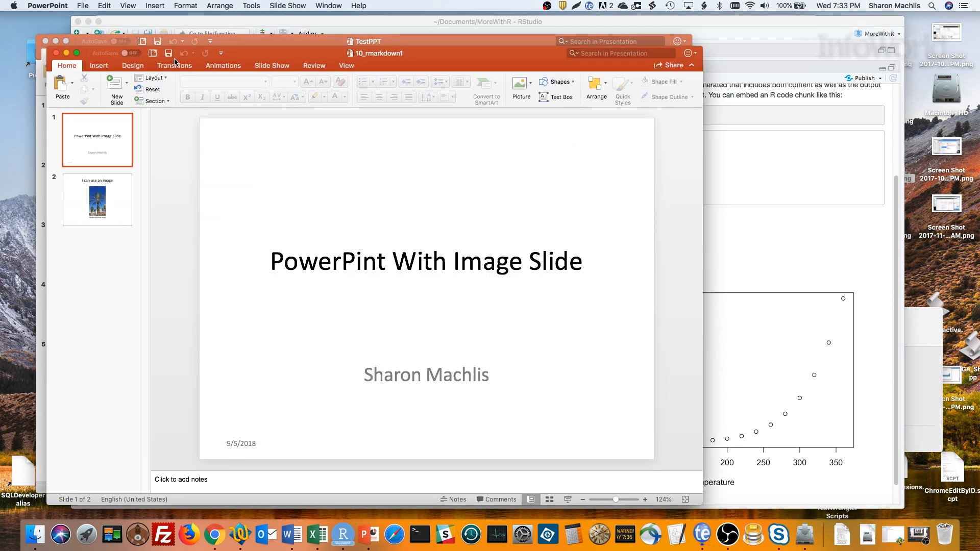
Step: View the San Diego hotel image slide, then knit the source with a kable table slide
click(97, 199)
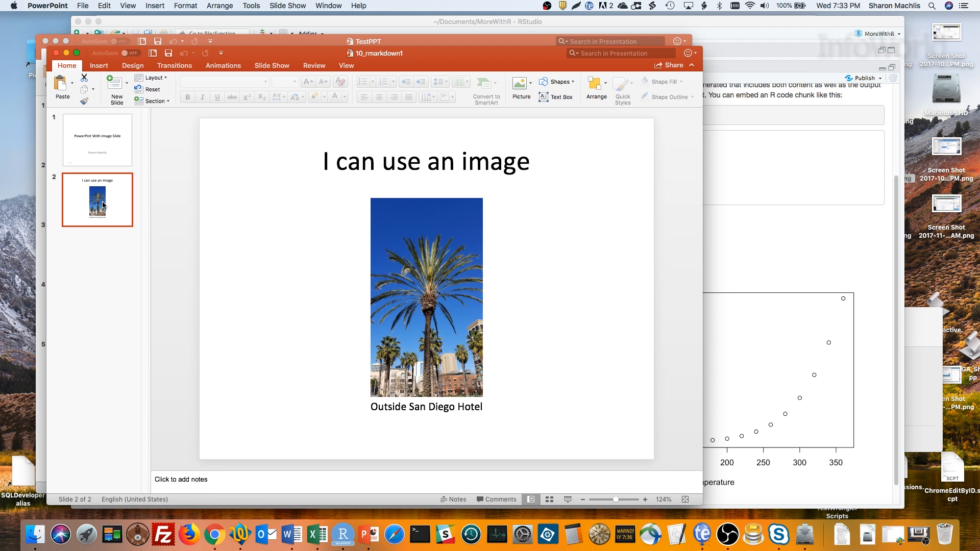
mouse_move(312, 534)
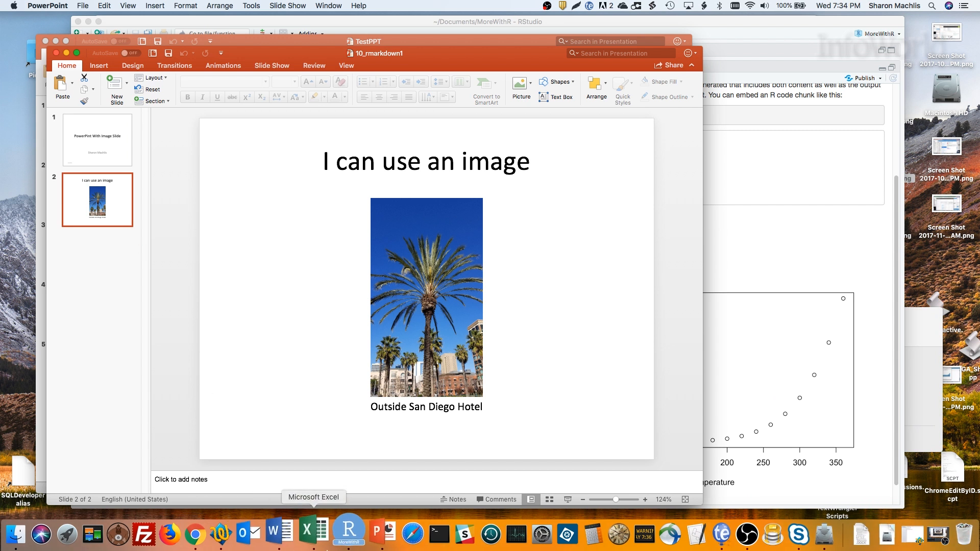
click(342, 534)
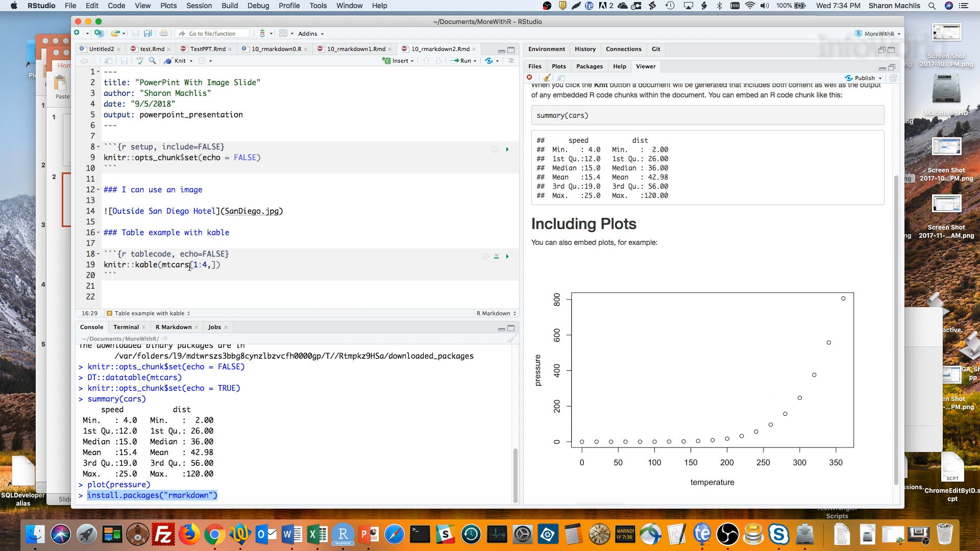
mouse_move(178, 60)
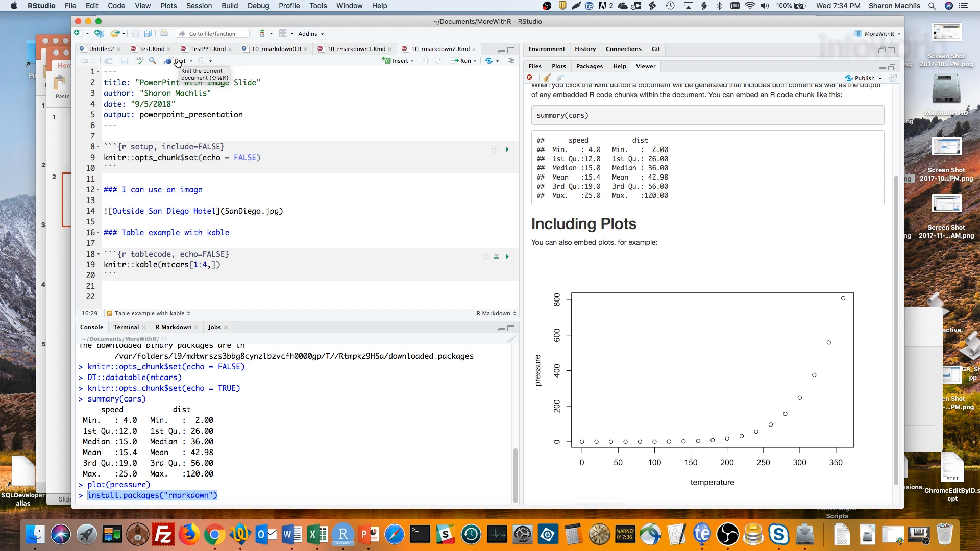
click(180, 61)
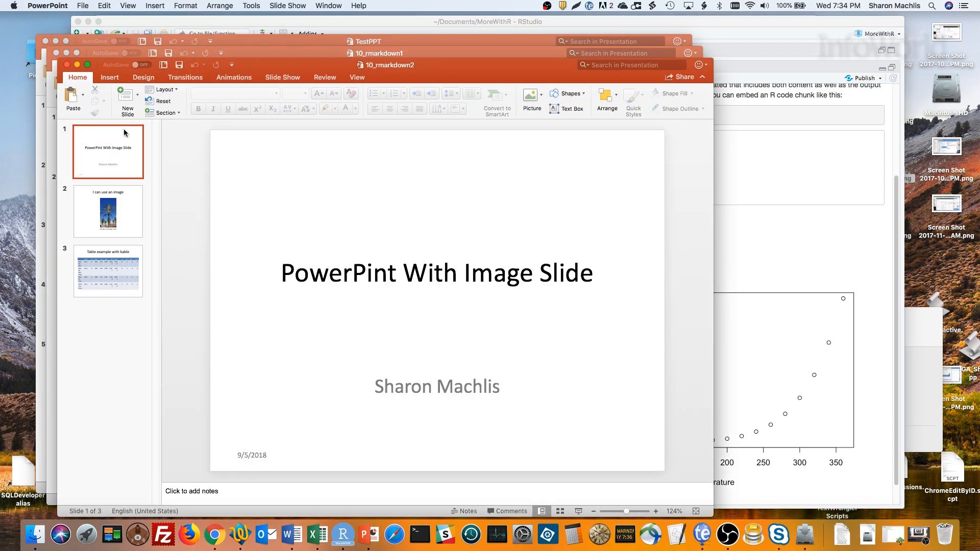
mouse_move(103, 206)
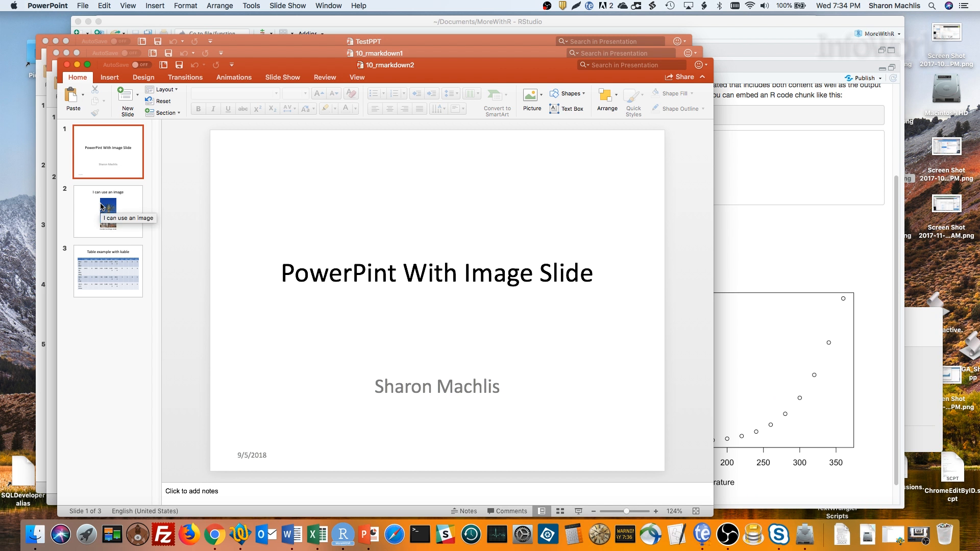
Step: Review the hotel image slide and the kable table of four mtcars rows
click(107, 211)
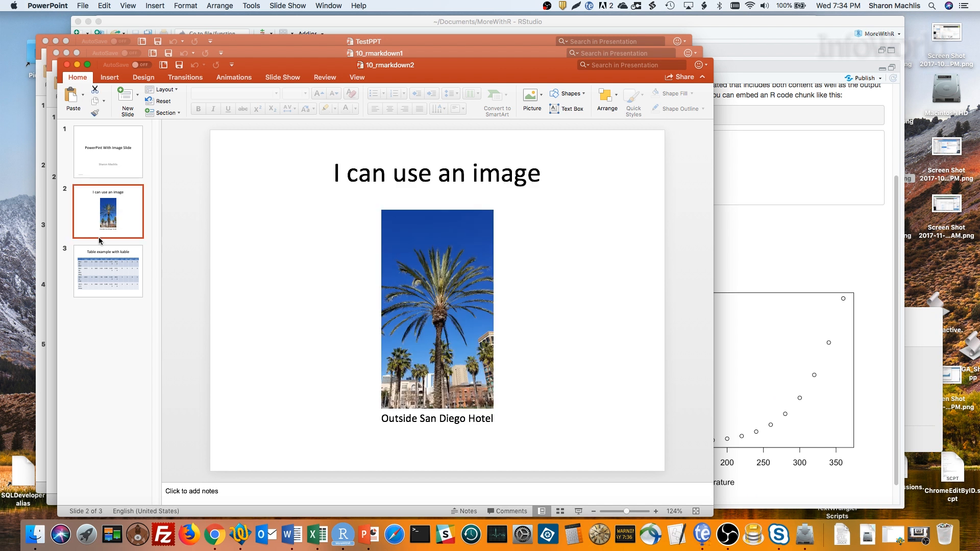
click(108, 270)
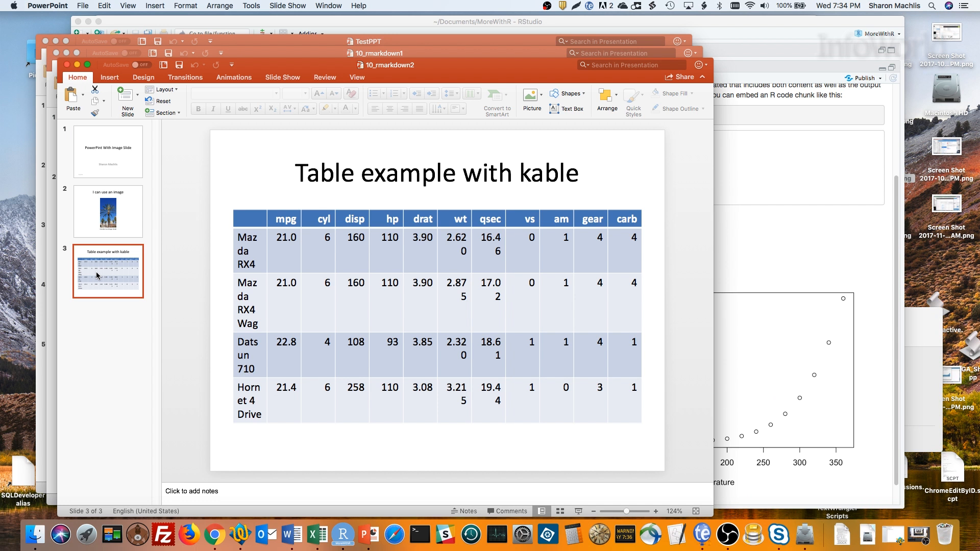
mouse_move(187, 534)
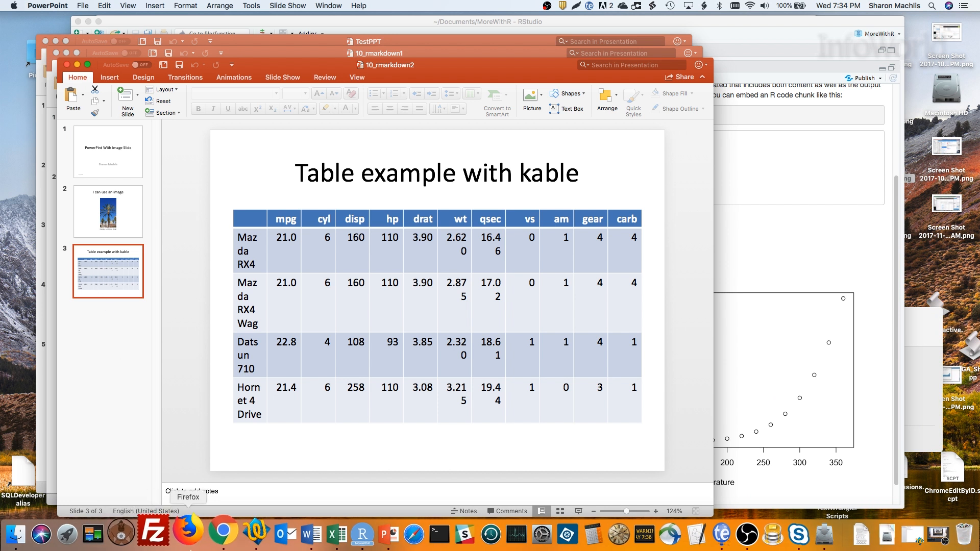
Step: In Chrome, view the R Markdown site, then the InfoWorld Do More with R page
click(214, 534)
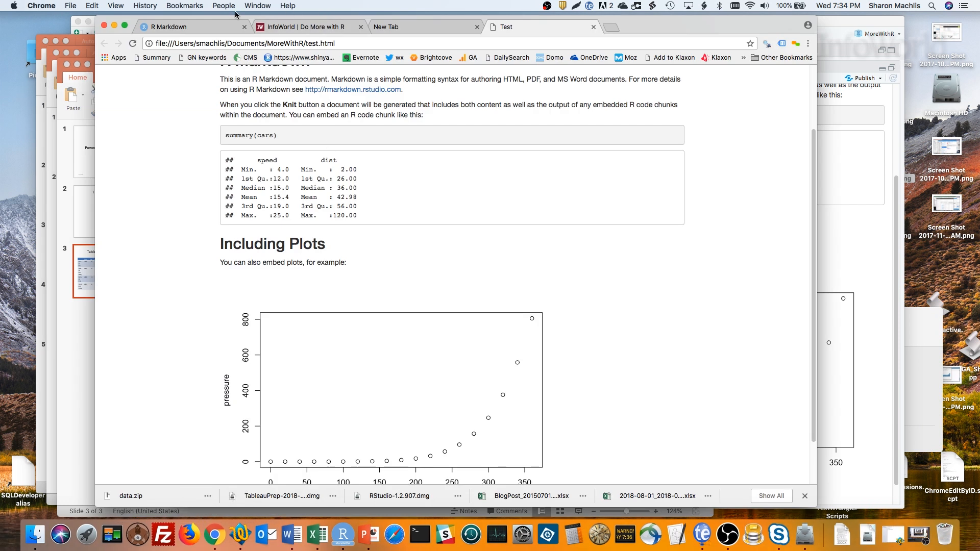
click(352, 90)
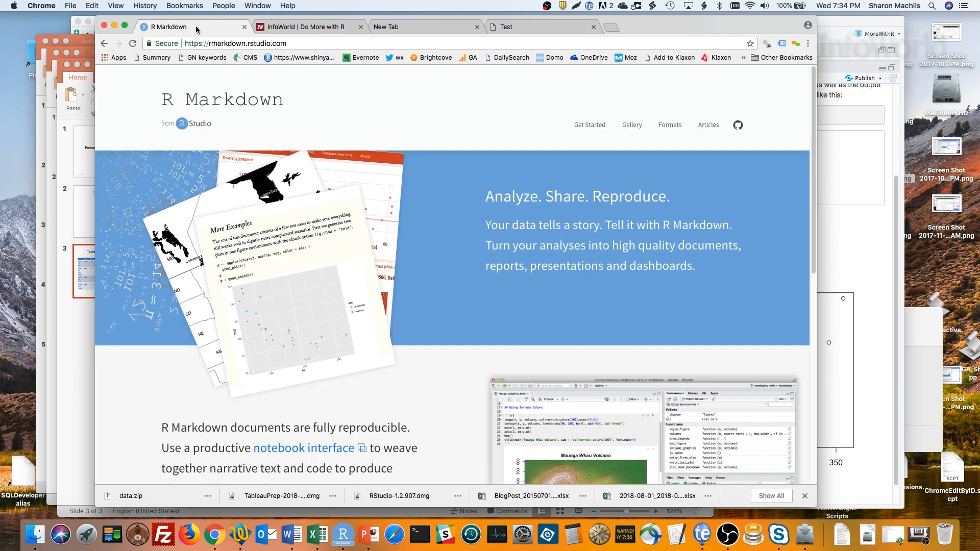
mouse_move(245, 52)
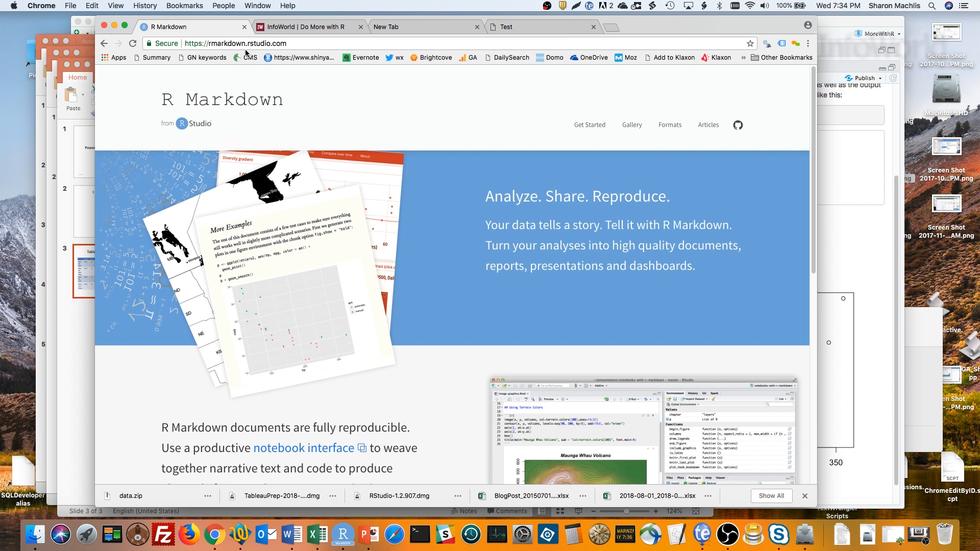
mouse_move(264, 53)
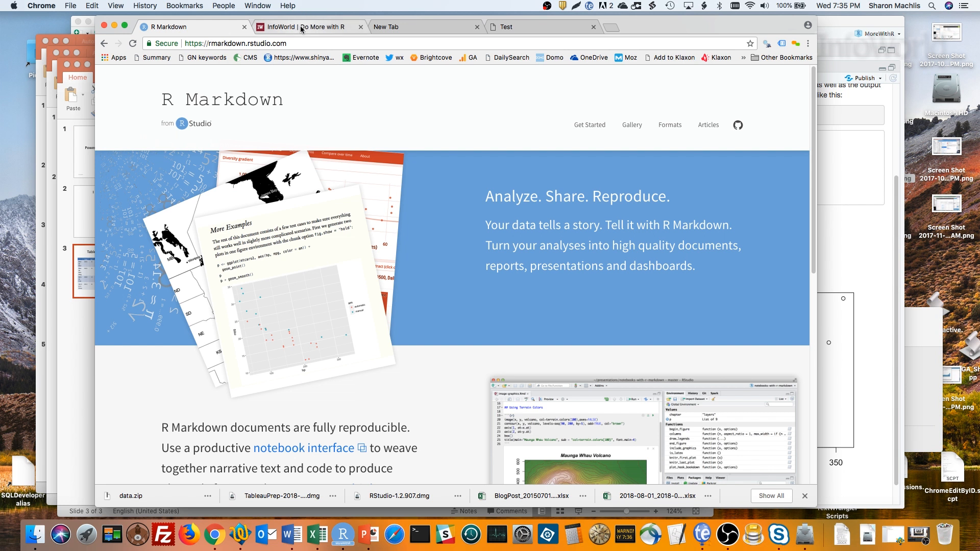
click(306, 26)
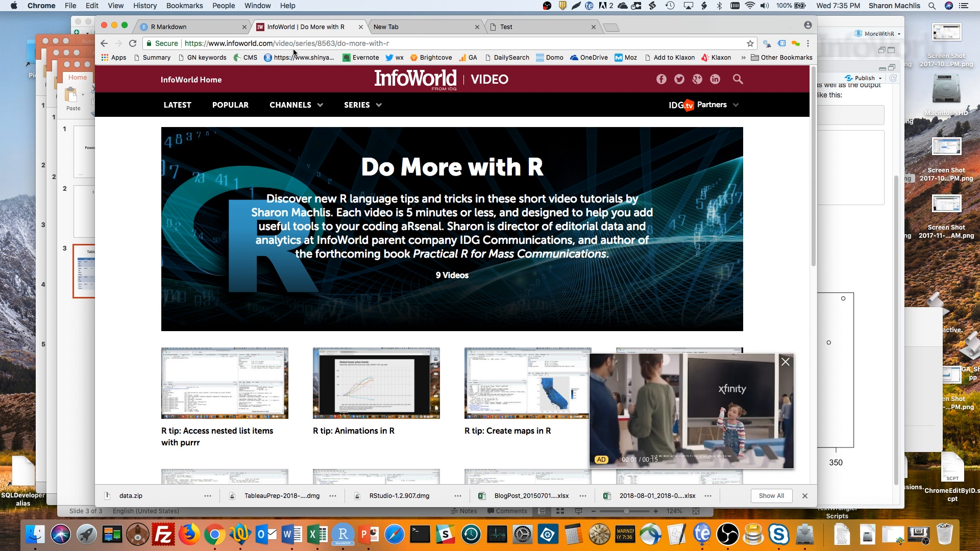
mouse_move(290, 104)
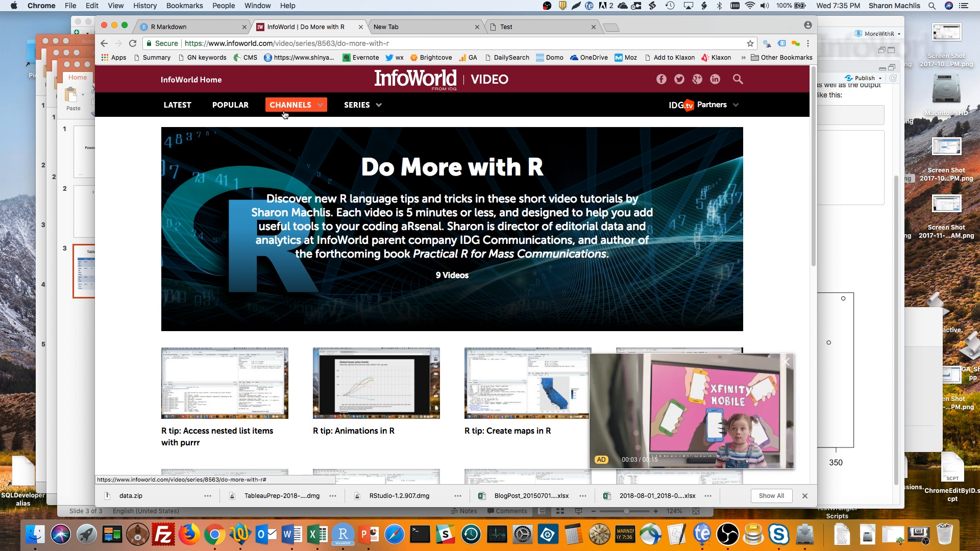